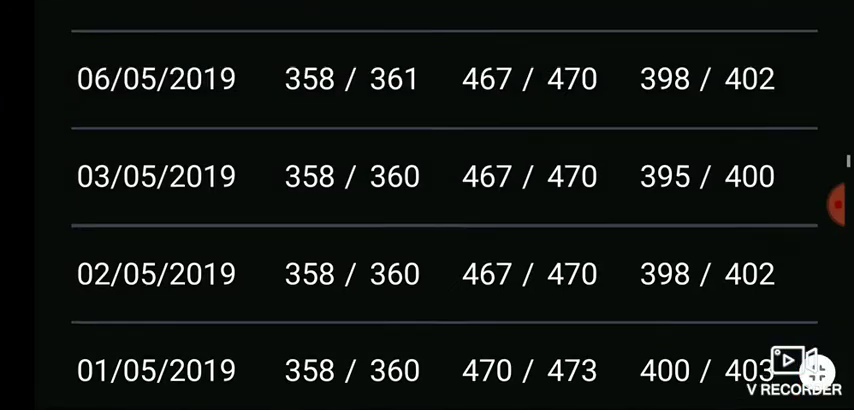
scroll(down, 3)
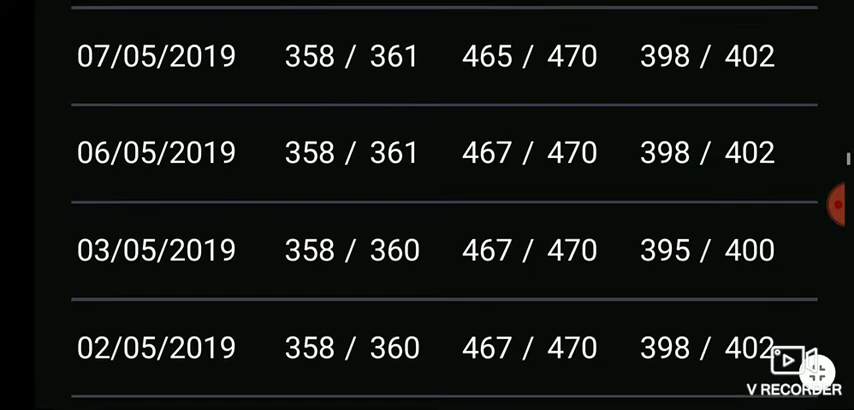
scroll(down, 3)
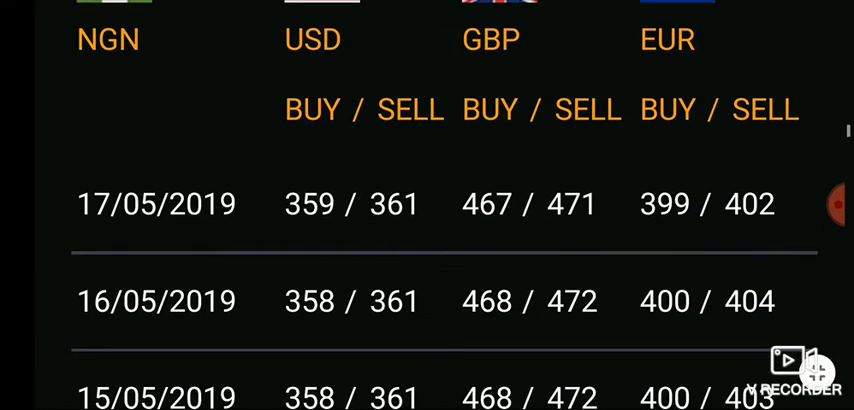
scroll(down, 3)
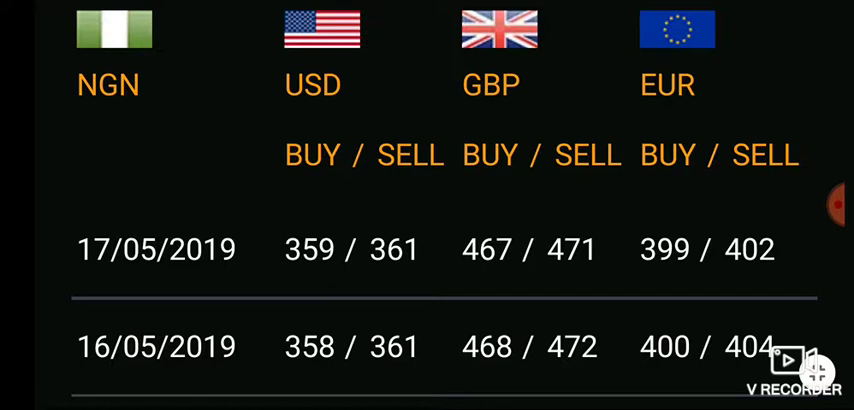
scroll(down, 3)
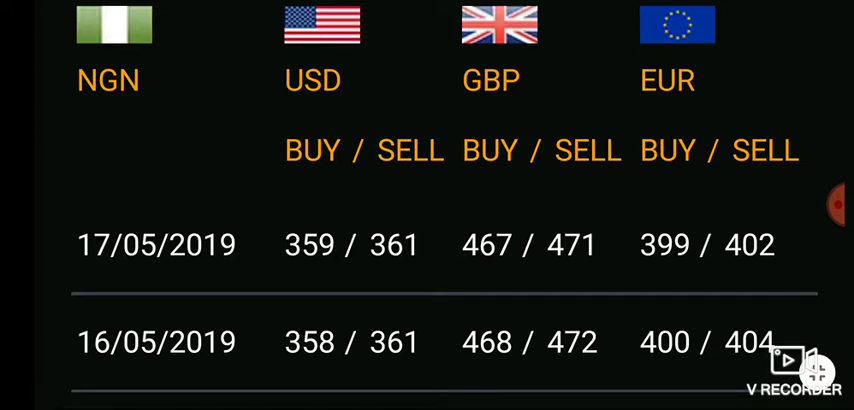
scroll(down, 3)
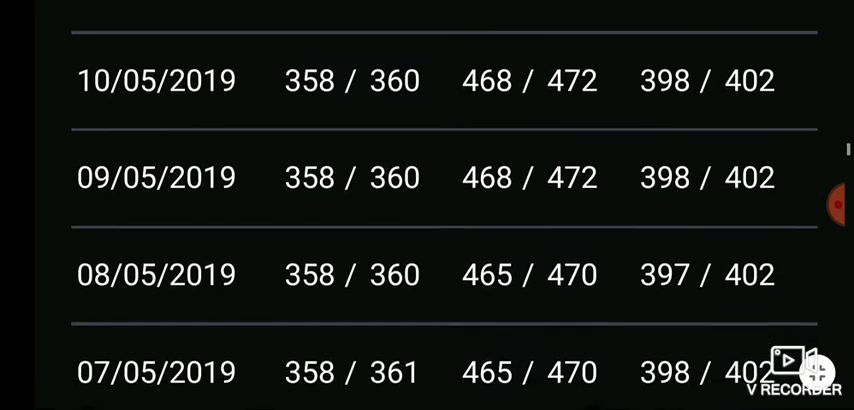
scroll(down, 3)
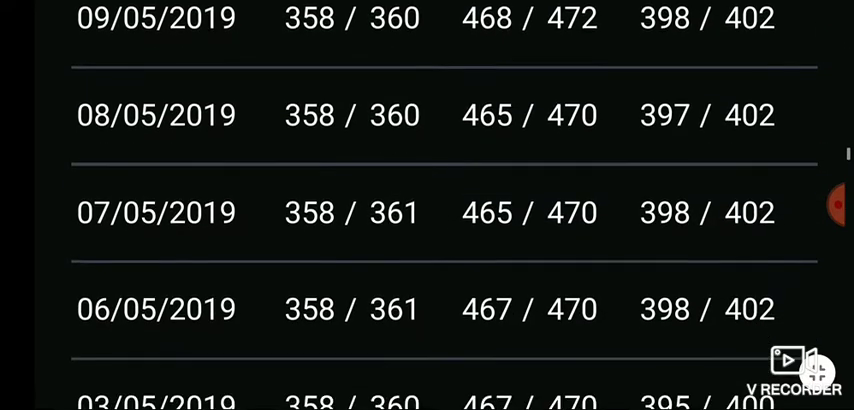
scroll(down, 3)
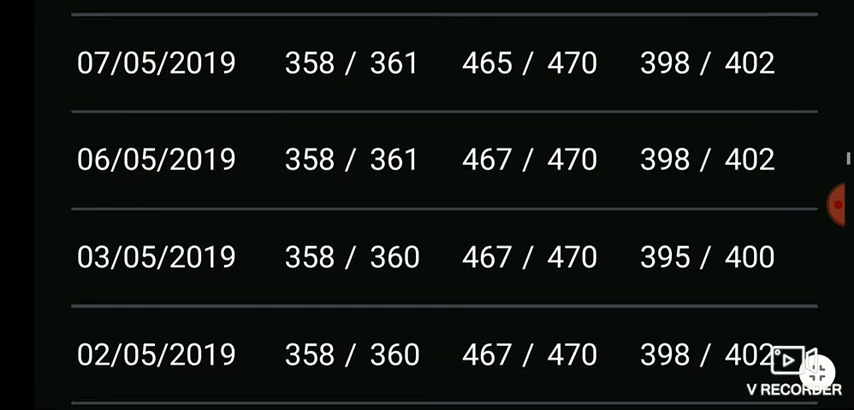
scroll(down, 3)
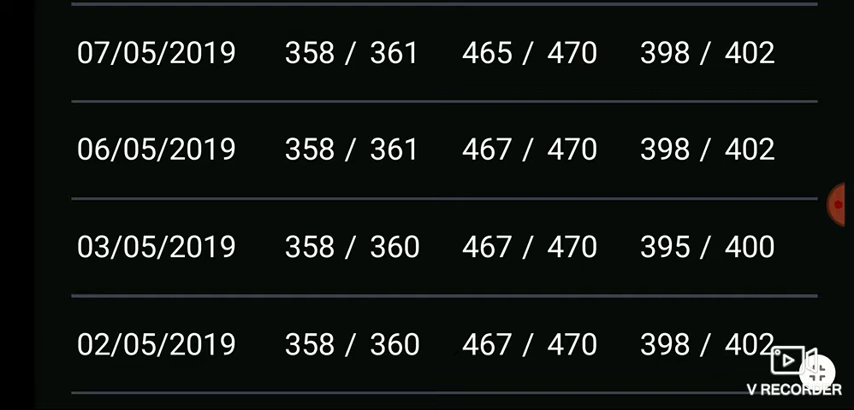
scroll(down, 3)
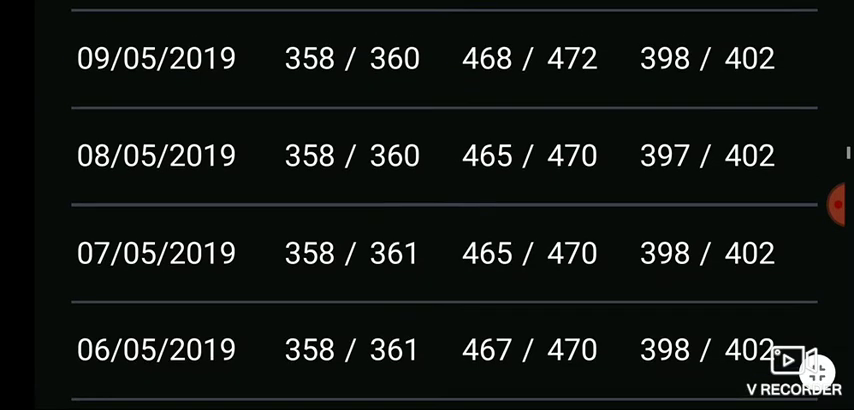
scroll(down, 3)
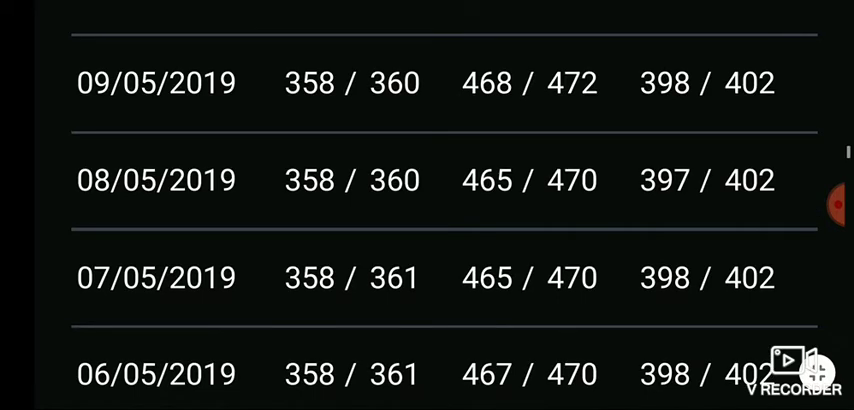
scroll(up, 3)
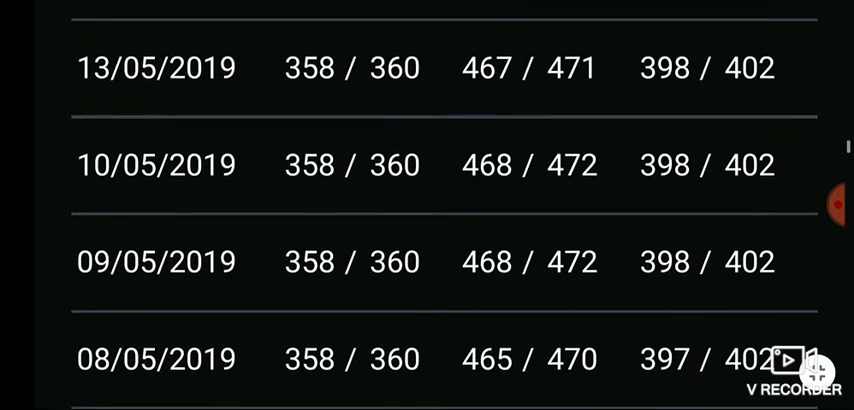
scroll(down, 3)
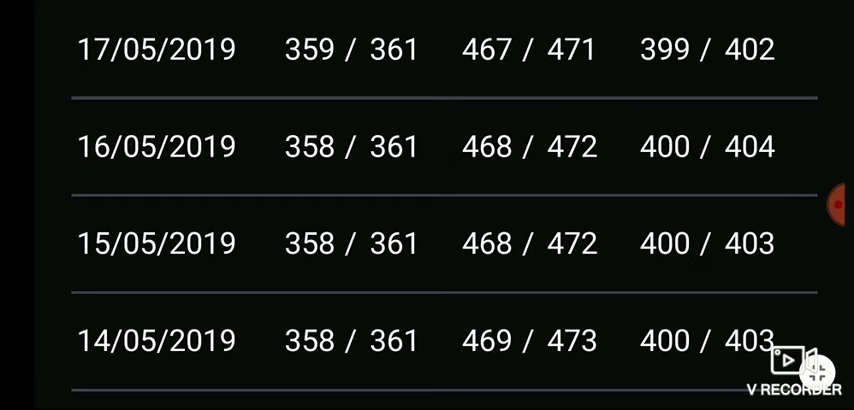
scroll(down, 3)
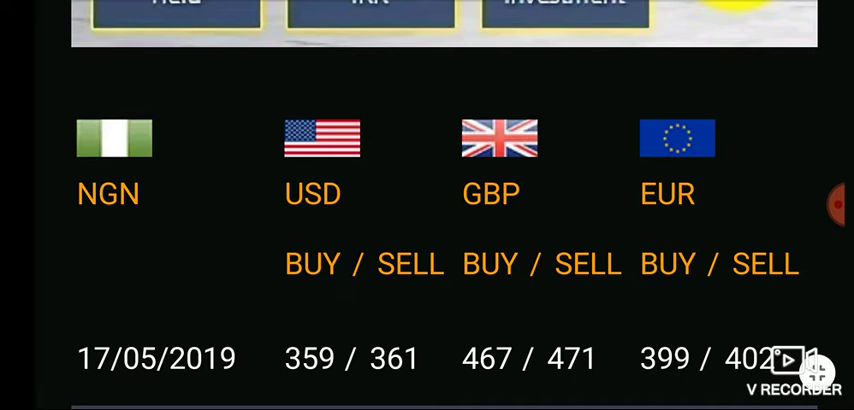
scroll(down, 3)
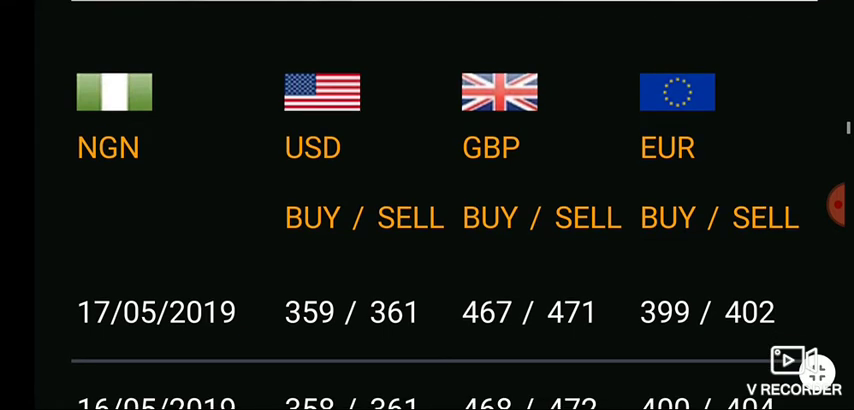